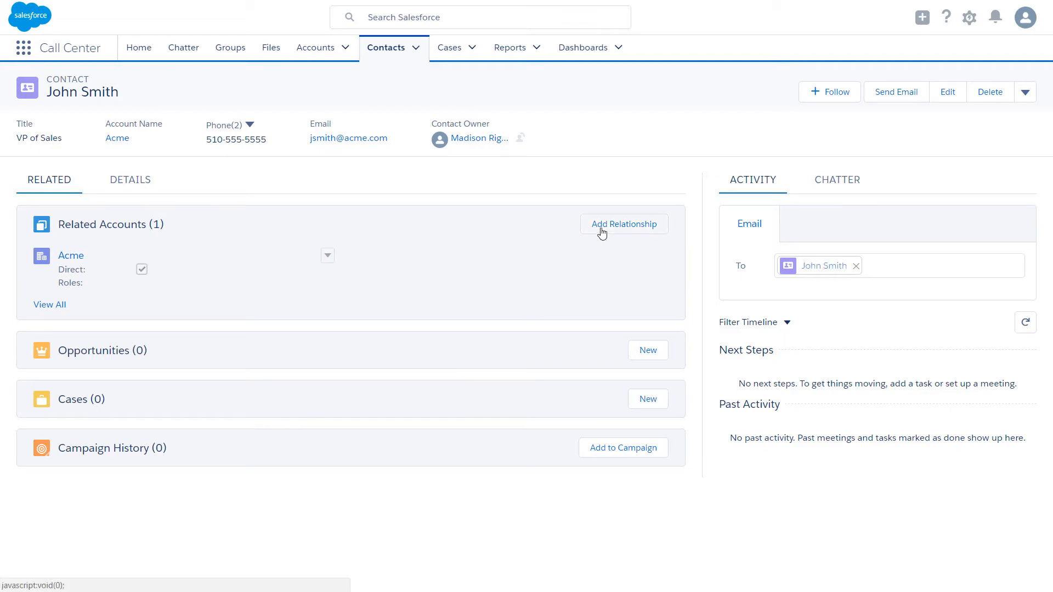
Add Greendot Media as an indirect related account with role Evaluator, start date 9/1/2016, and save.
left_click(623, 224)
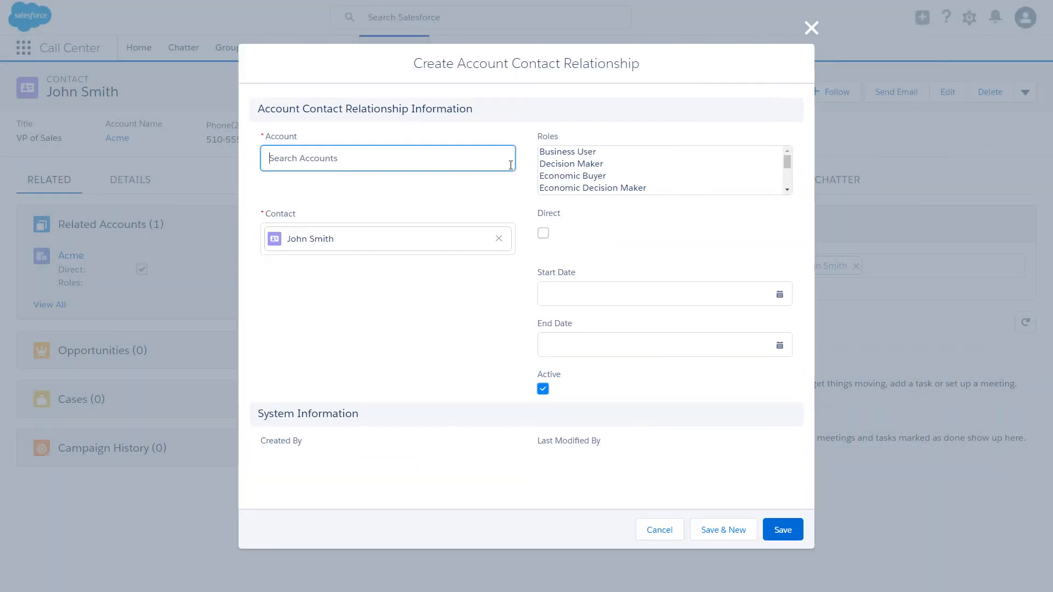
left_click(387, 162)
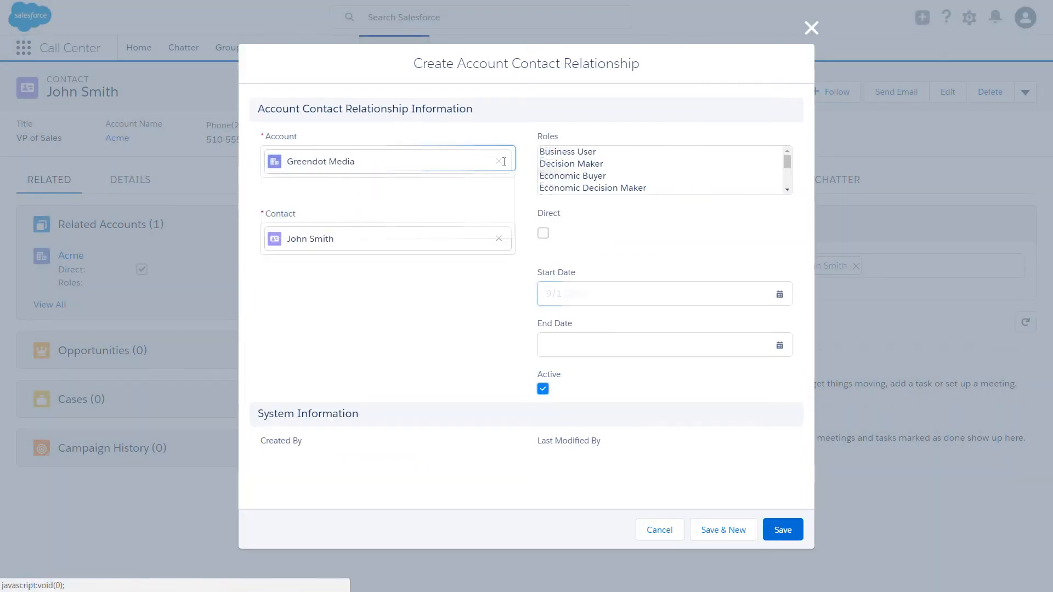
type("9/1/2016")
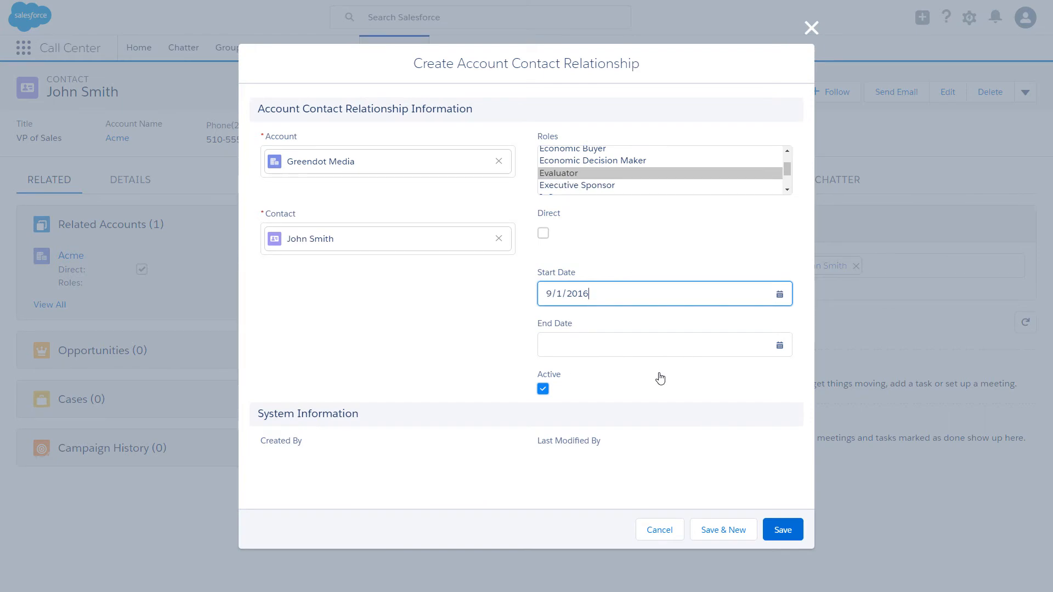
left_click(782, 529)
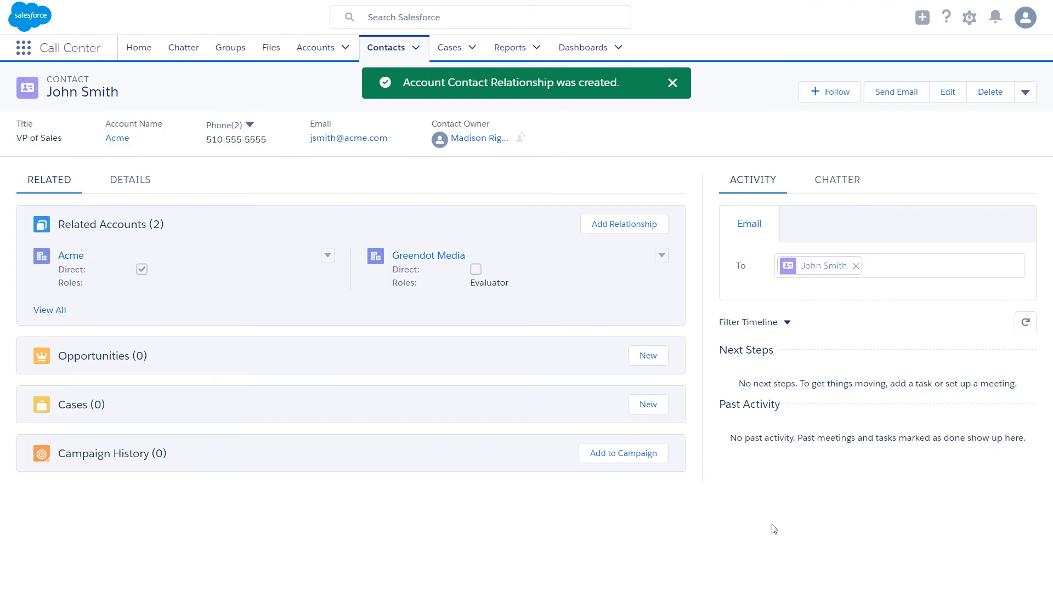
left_click(672, 82)
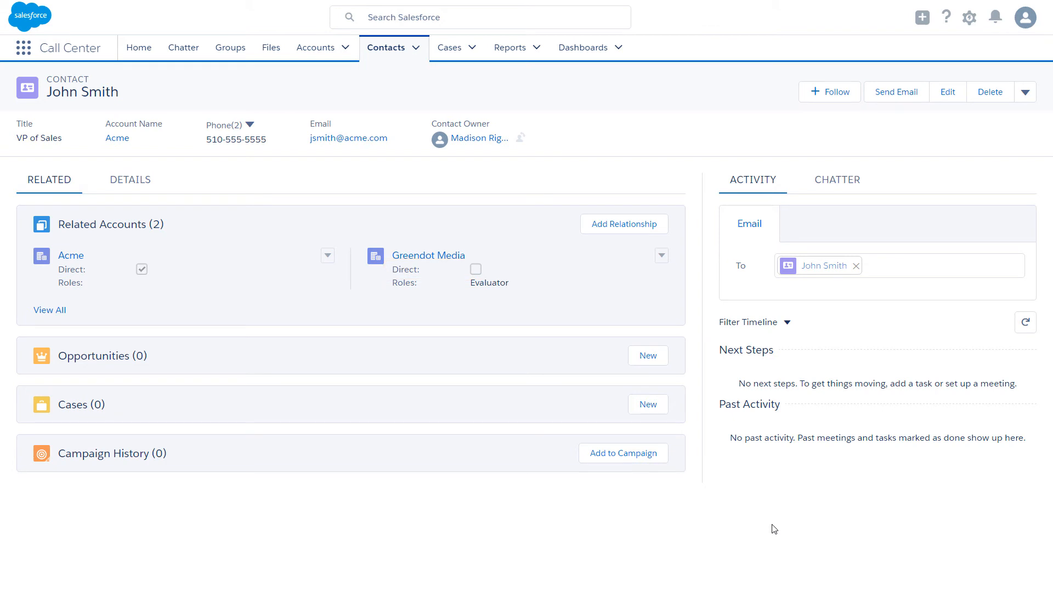
mouse_move(454, 284)
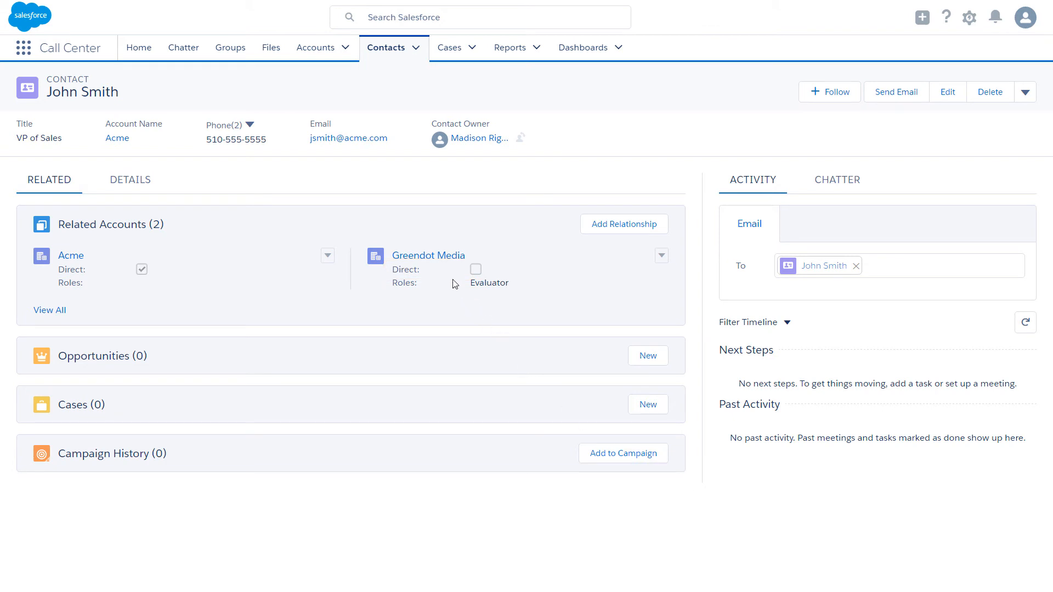
mouse_move(428, 255)
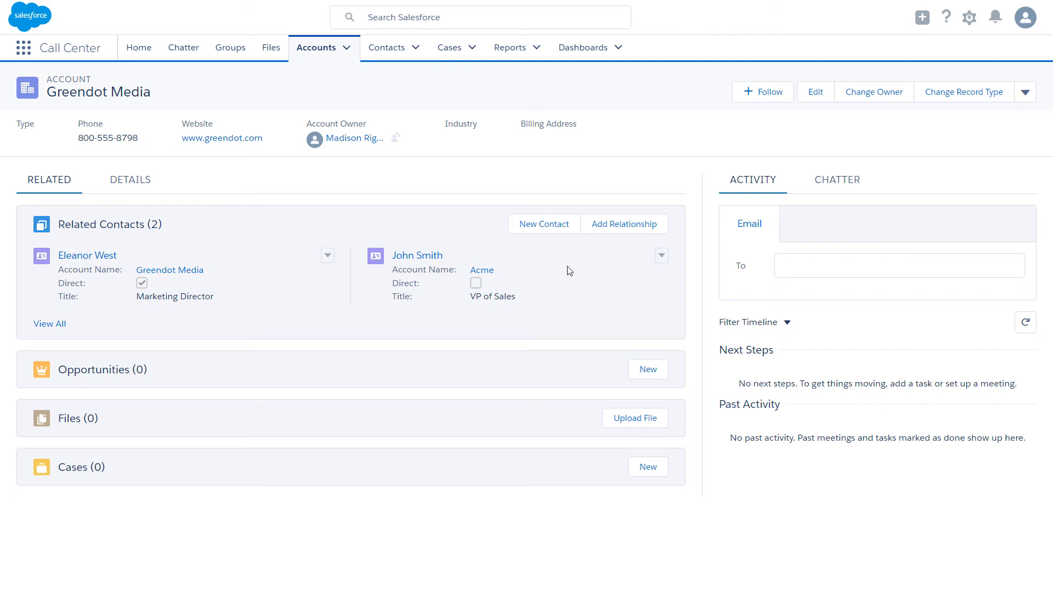
mouse_move(654, 261)
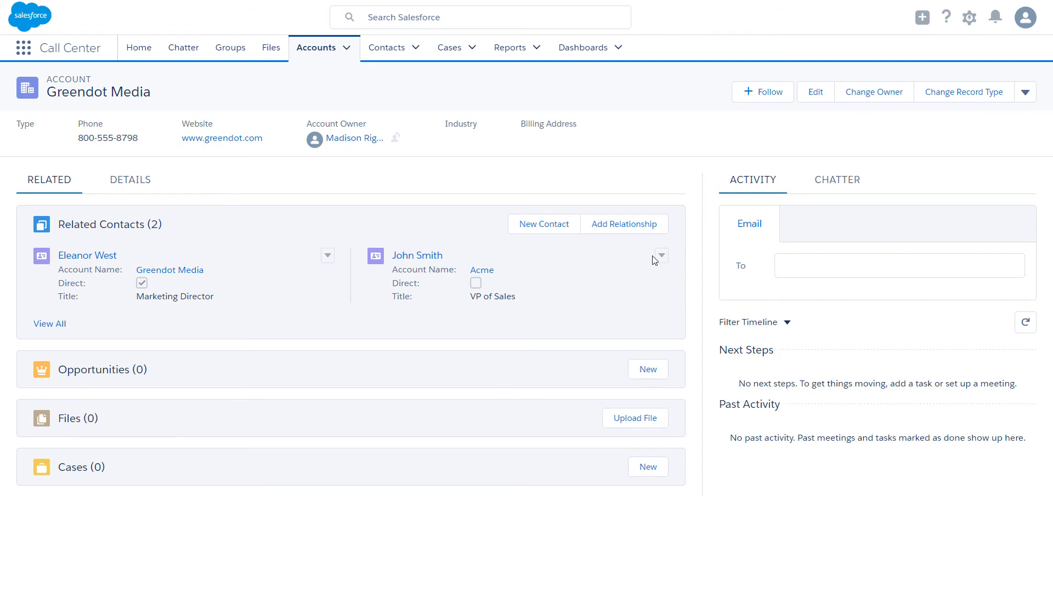
From Greendot Media's contact list, view John Smith's relationship and begin editing it.
left_click(660, 256)
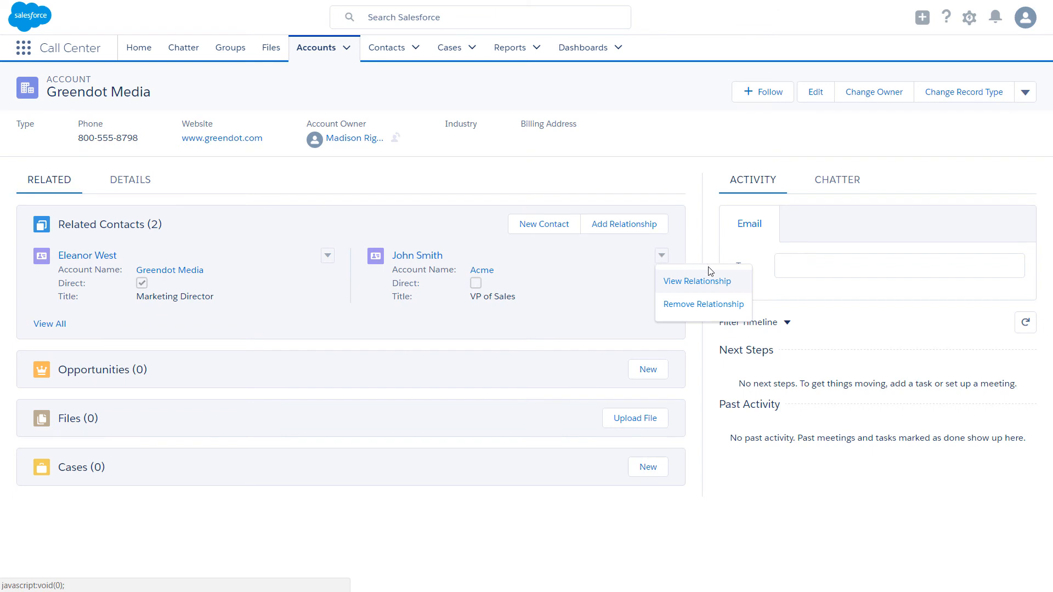
left_click(697, 282)
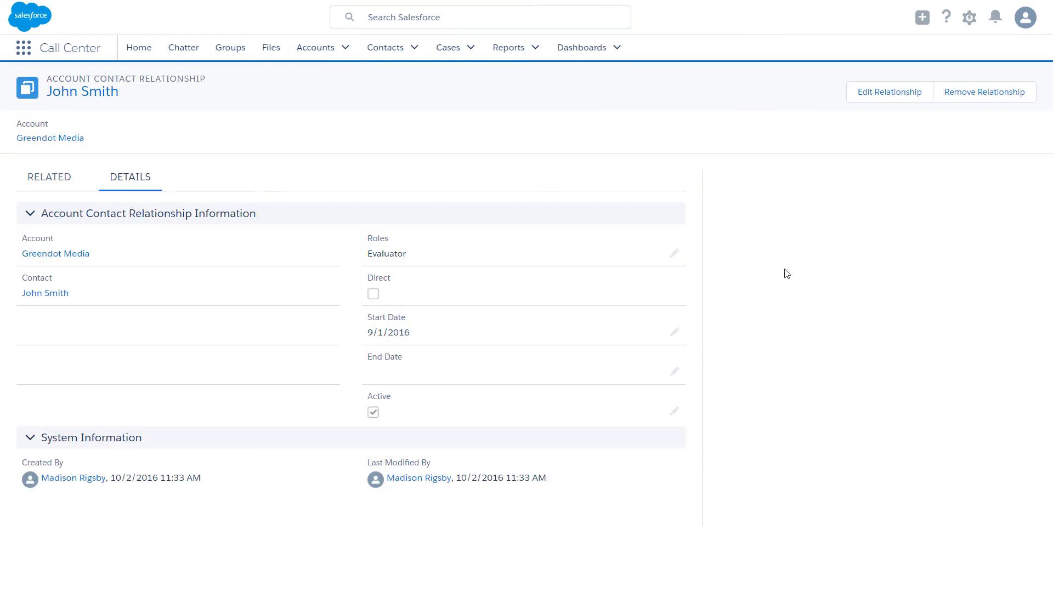
left_click(888, 92)
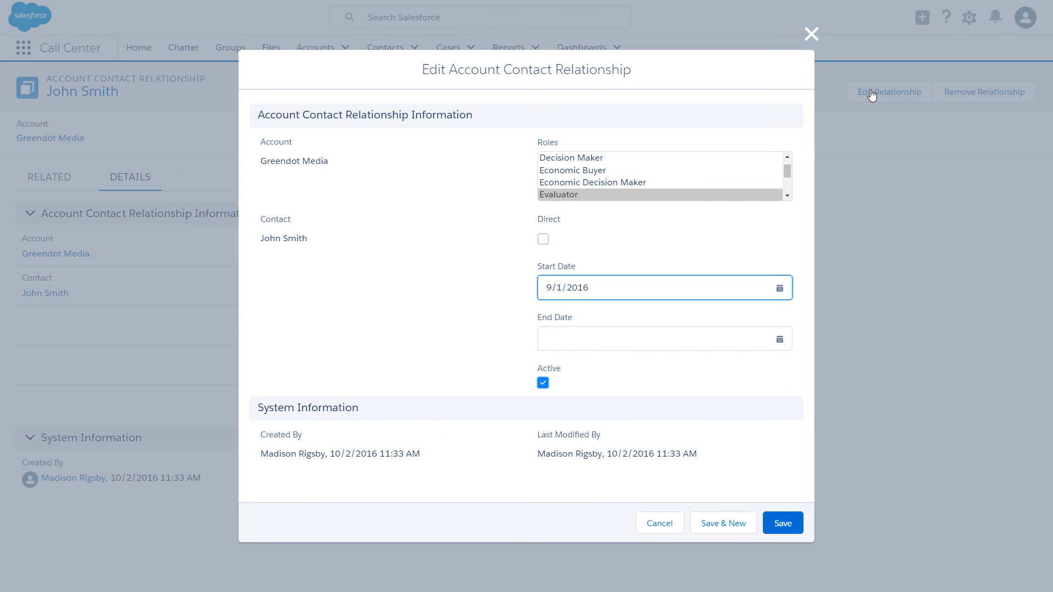
Give the relationship an end date of 10/2/2016, clear Active, and save.
left_click(658, 339)
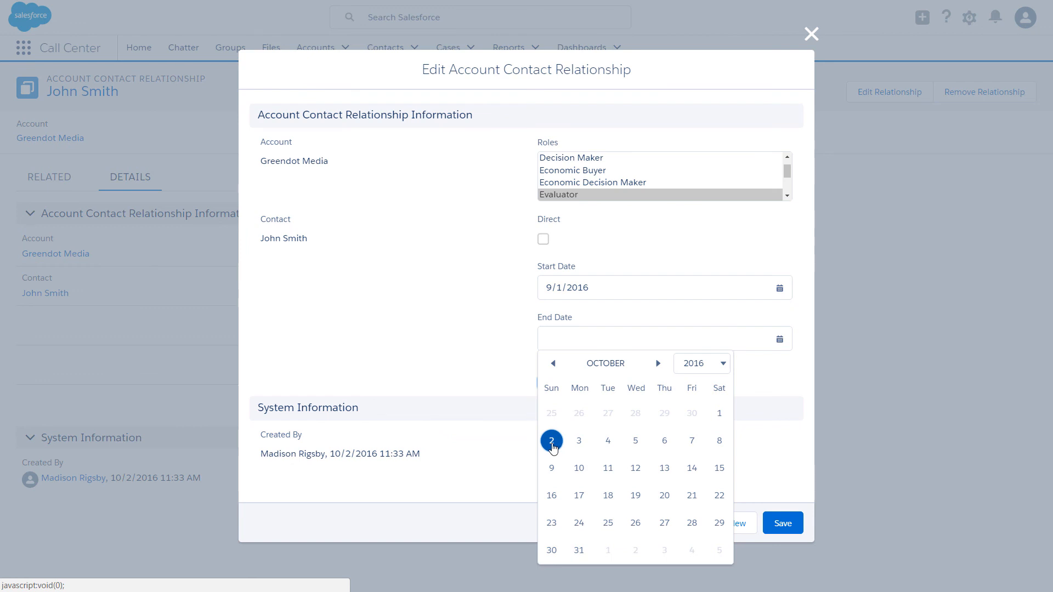
left_click(551, 441)
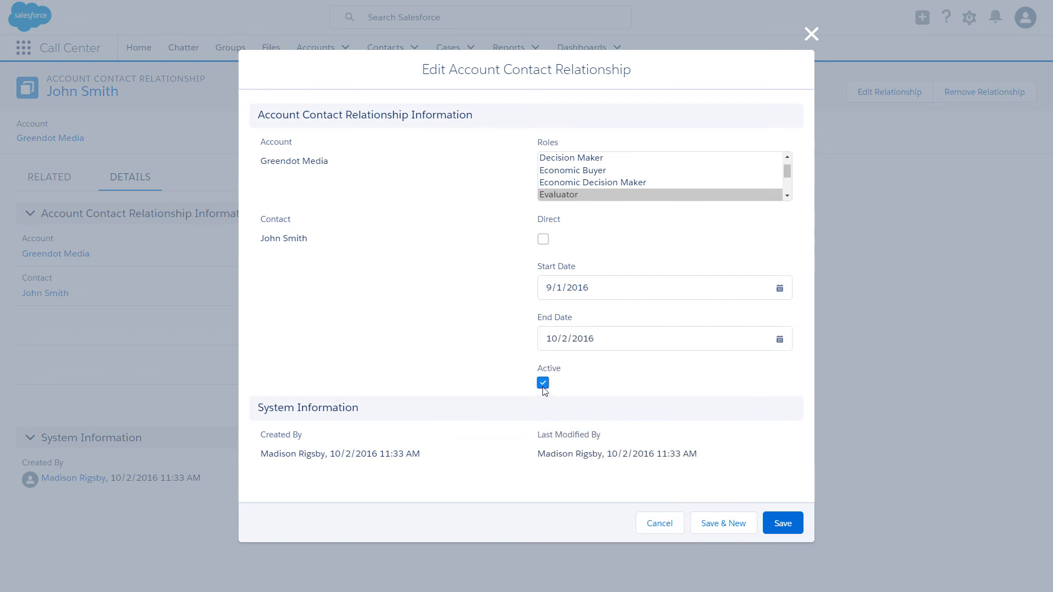
left_click(543, 382)
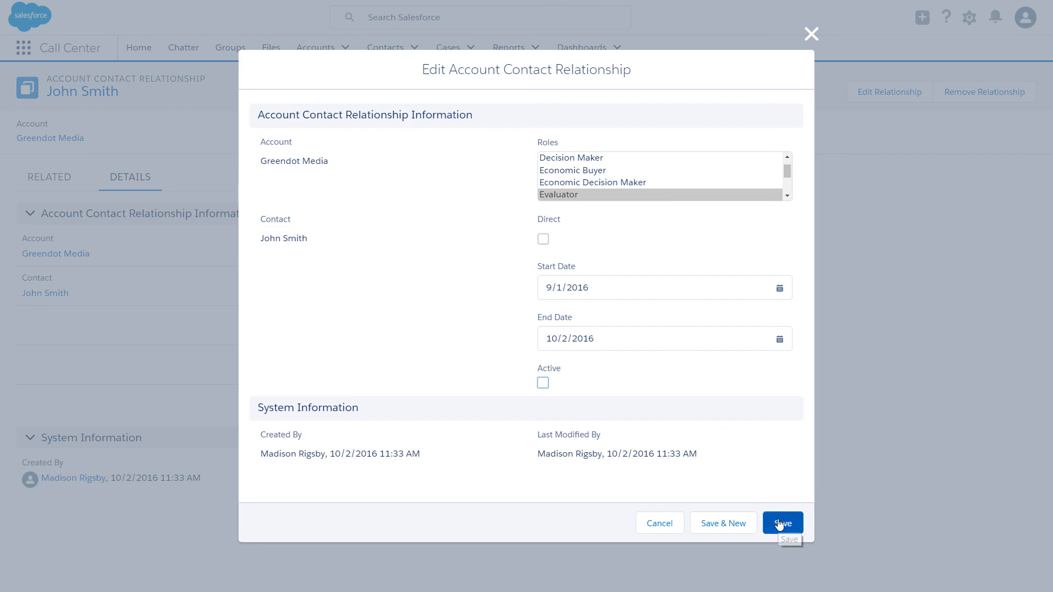
left_click(782, 523)
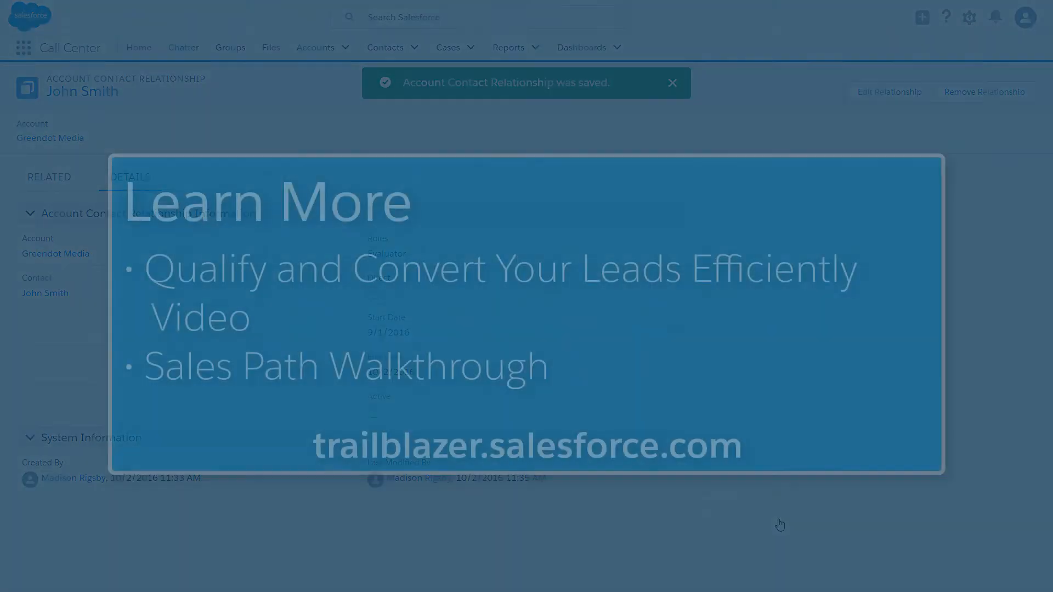